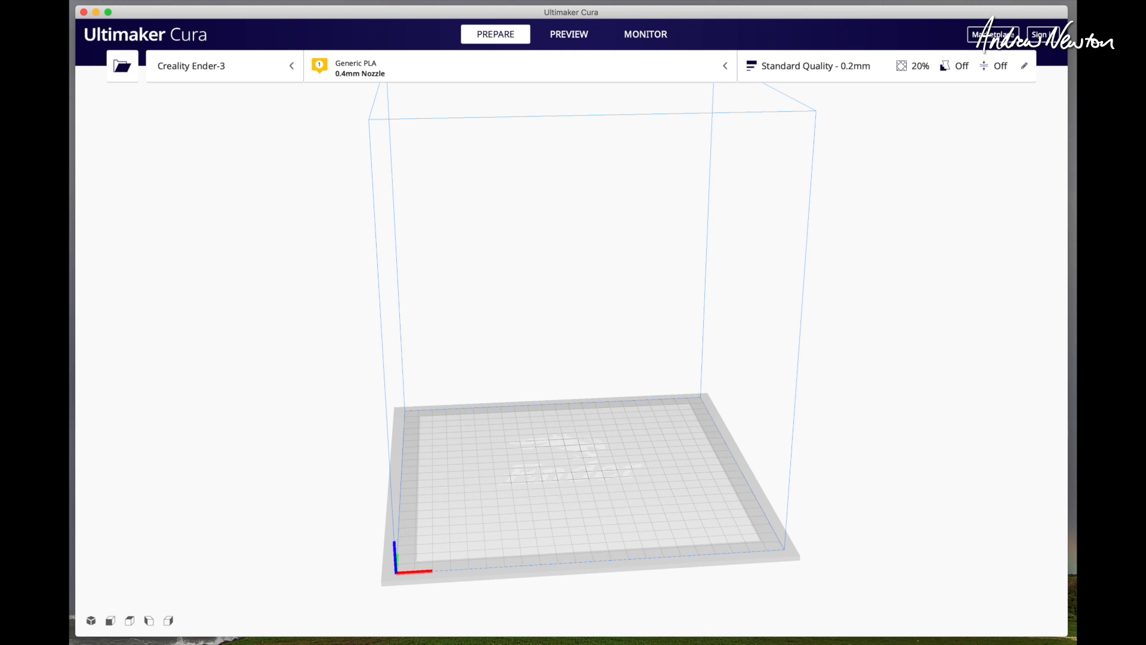
- Load the dart 250 mount STL onto the Ender-3 plate, slice it, and save the G-code to the Desktop
left_click(122, 65)
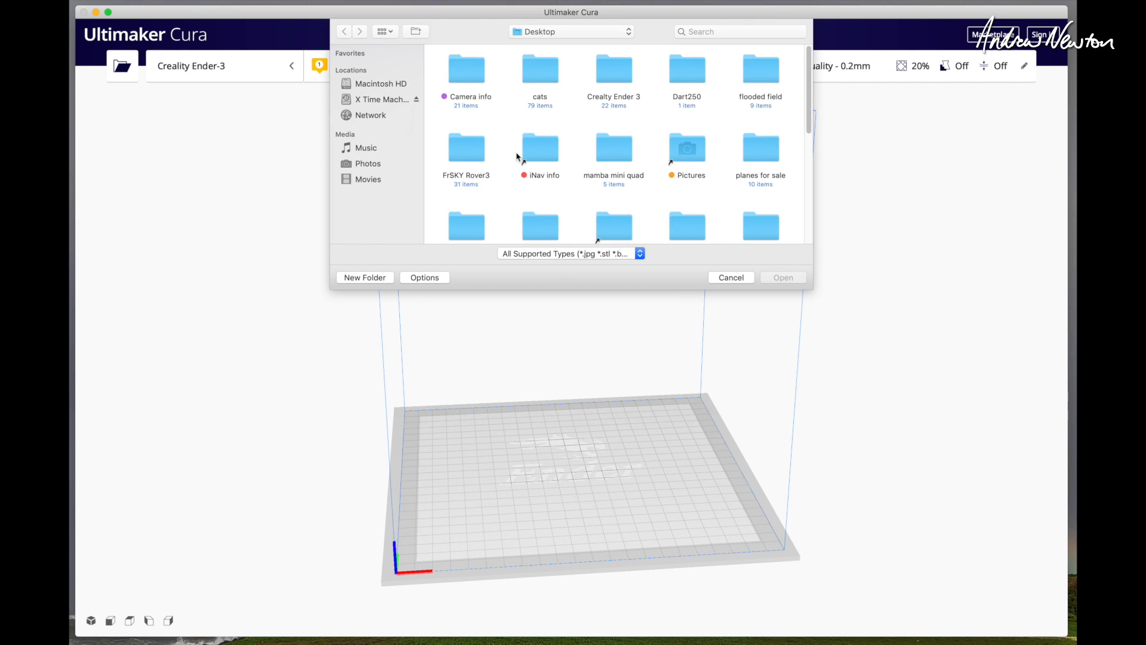
double_click(685, 69)
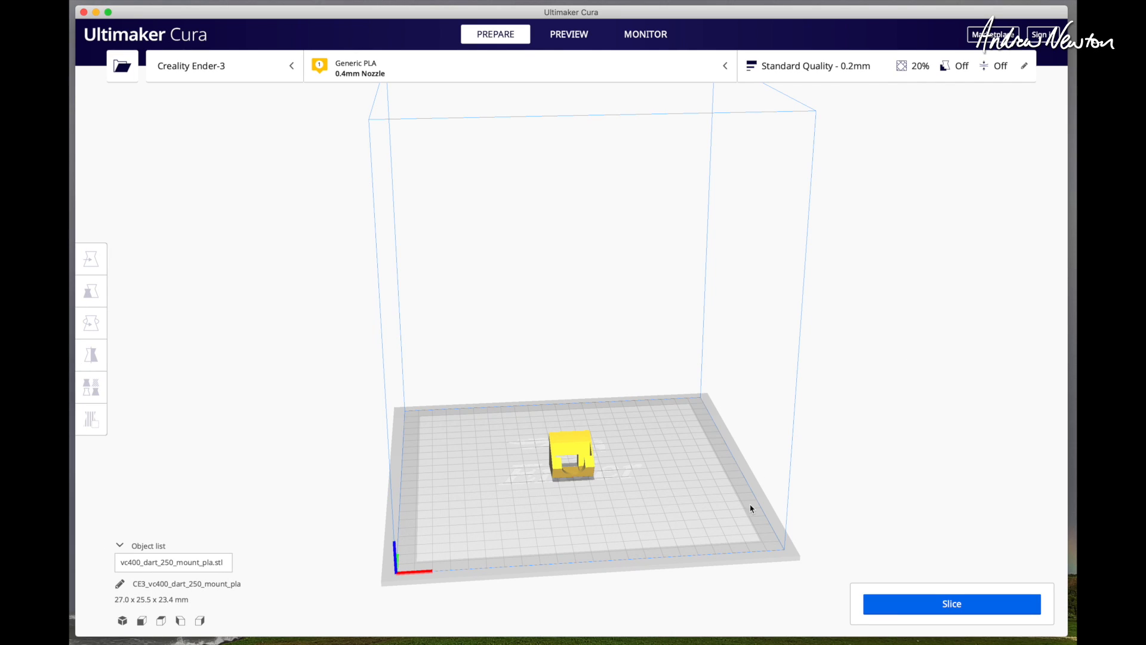
left_click(951, 603)
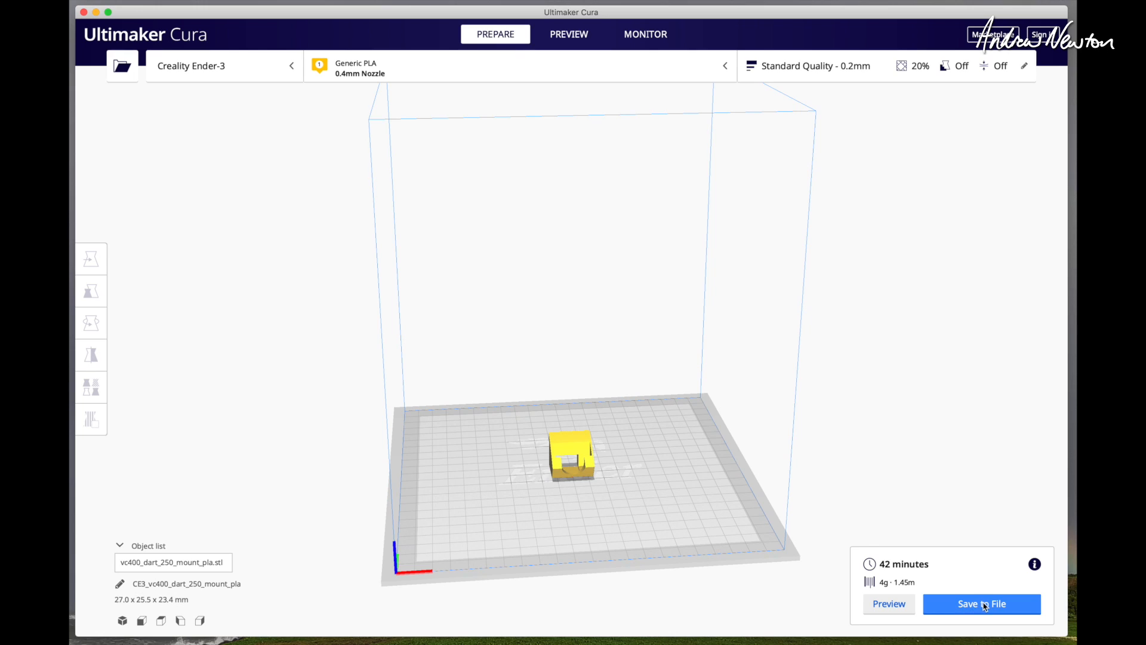
left_click(981, 604)
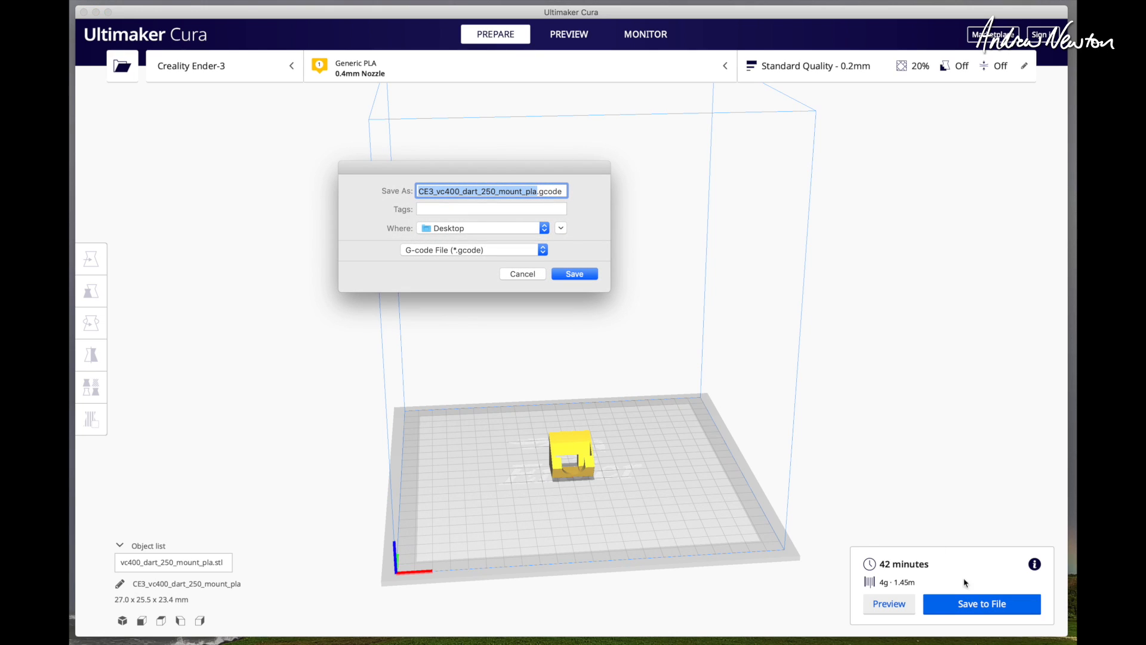
left_click(574, 273)
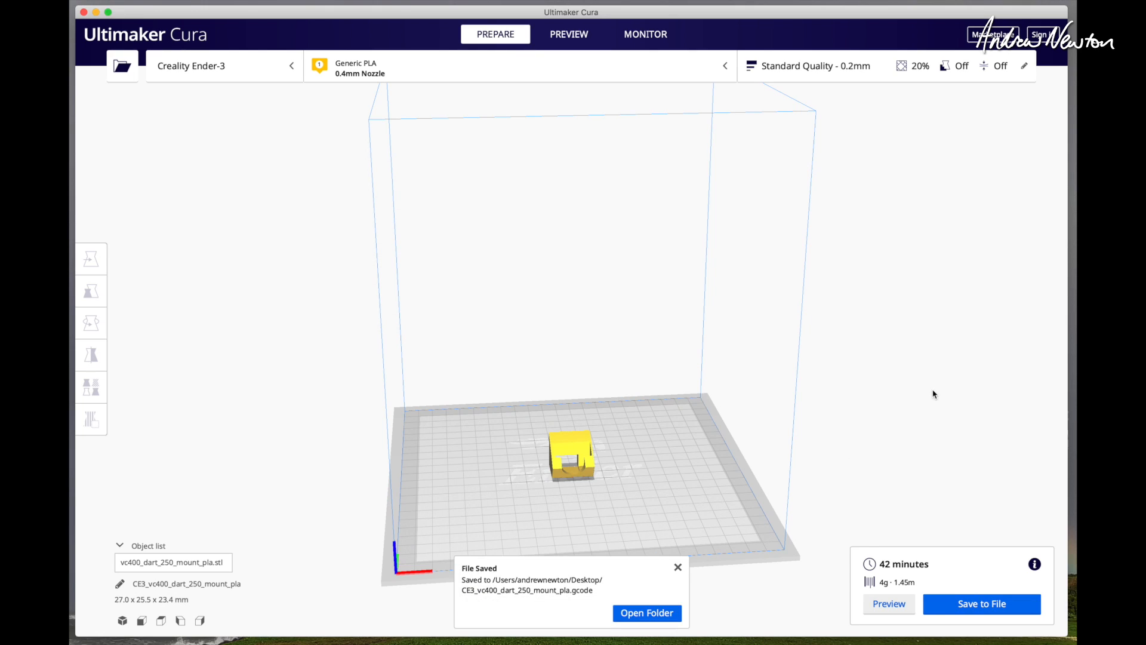
mouse_move(930, 392)
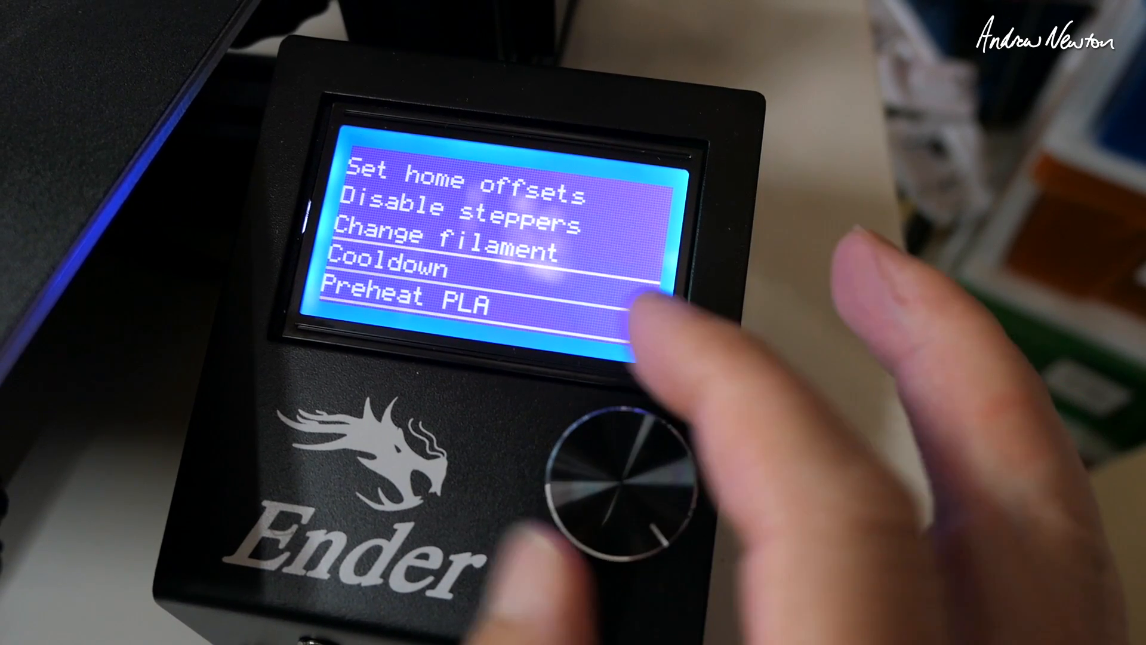
- Preheat the Ender-3 for PLA and bring up the SD card file list with the mount G-code
left_click(621, 468)
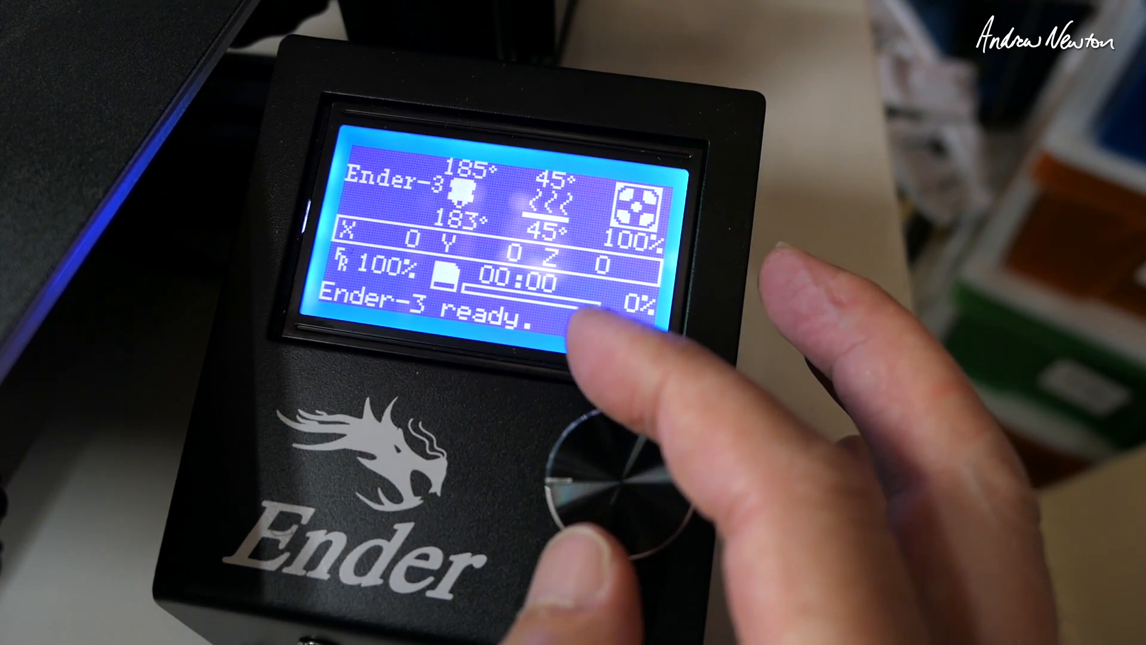
left_click(606, 475)
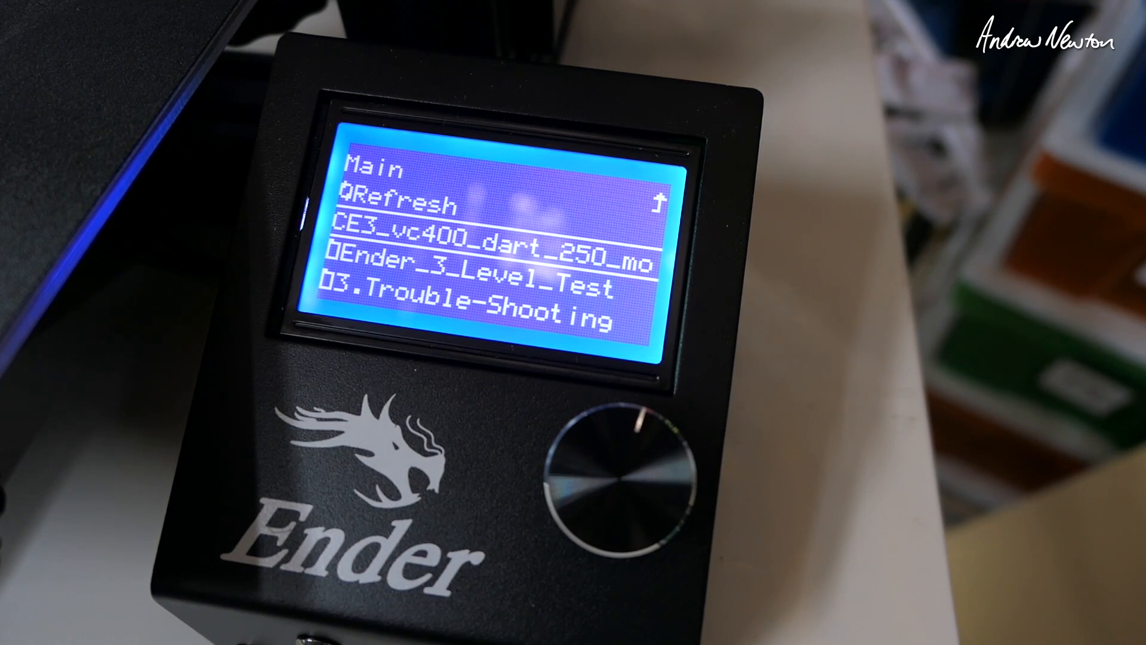